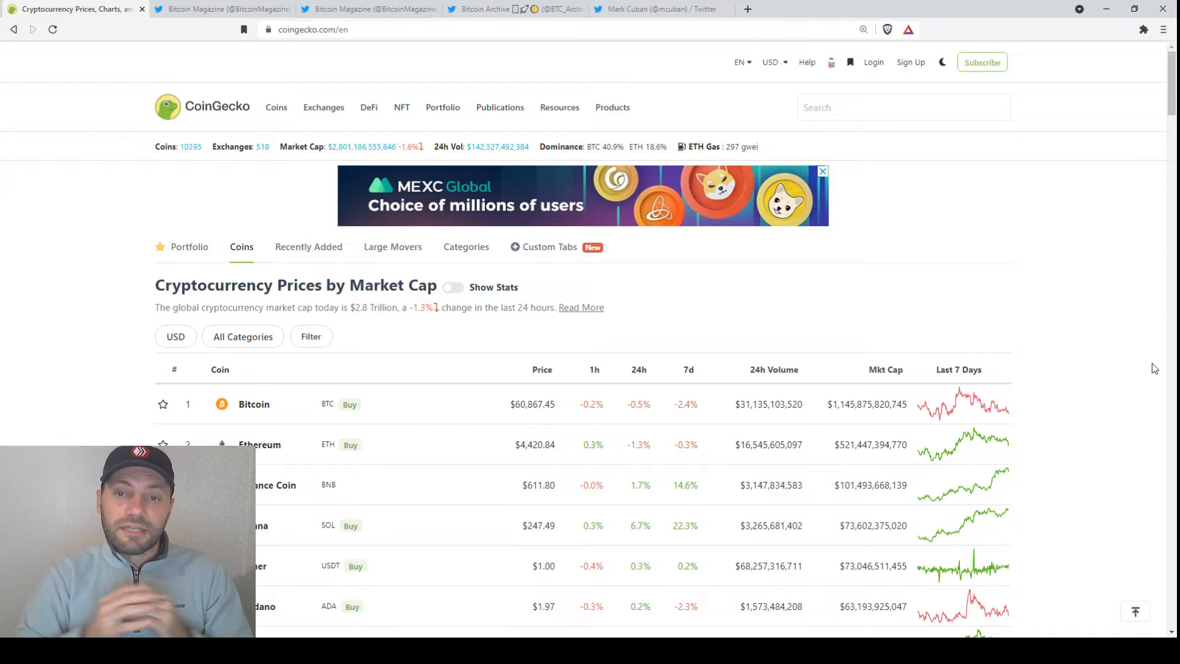
Scroll the CoinGecko market-cap ranking, with Bitcoin around $60,867.
{"action": "scroll", "scroll_direction": "down", "scroll_amount": 3}
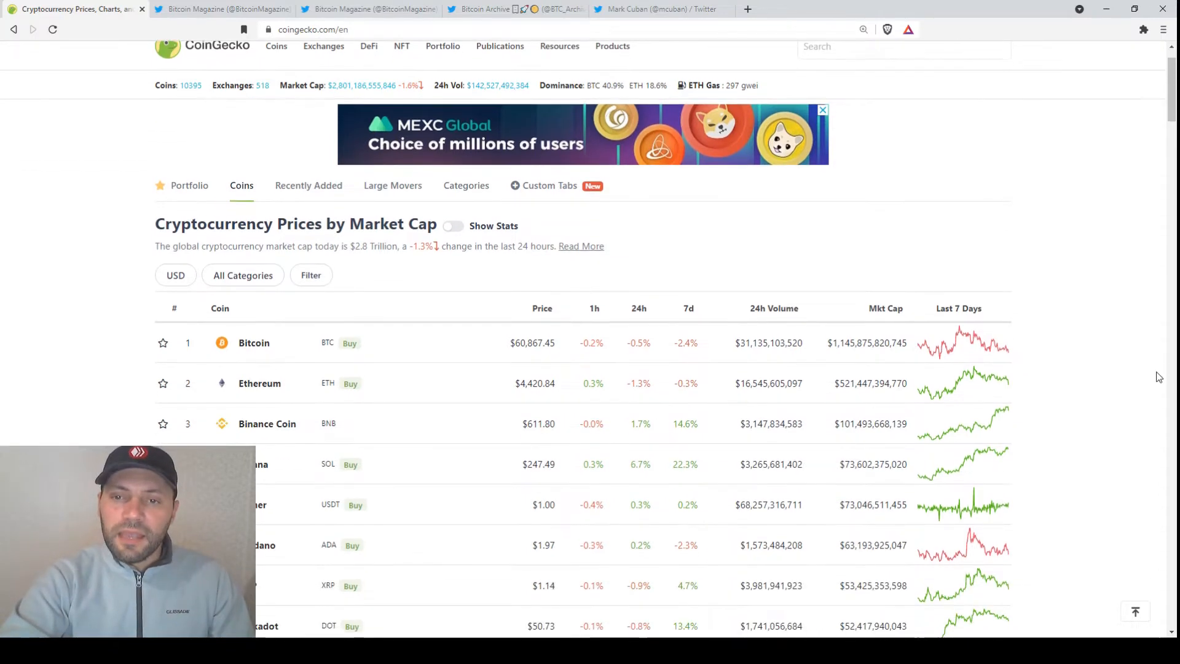
{"action": "scroll", "scroll_direction": "down", "scroll_amount": 3}
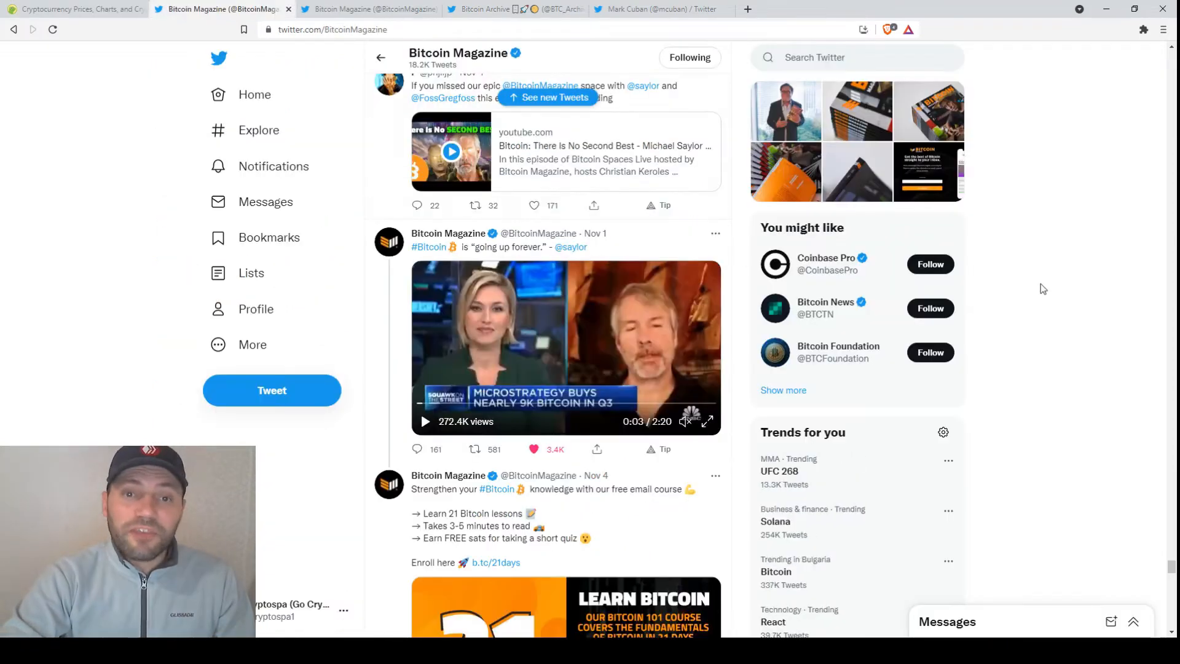
Read Bitcoin Magazine's Nov 1 Saylor 'going up forever' tweet, then switch back to CoinGecko.
{"action": "scroll", "scroll_direction": "down", "scroll_amount": 3}
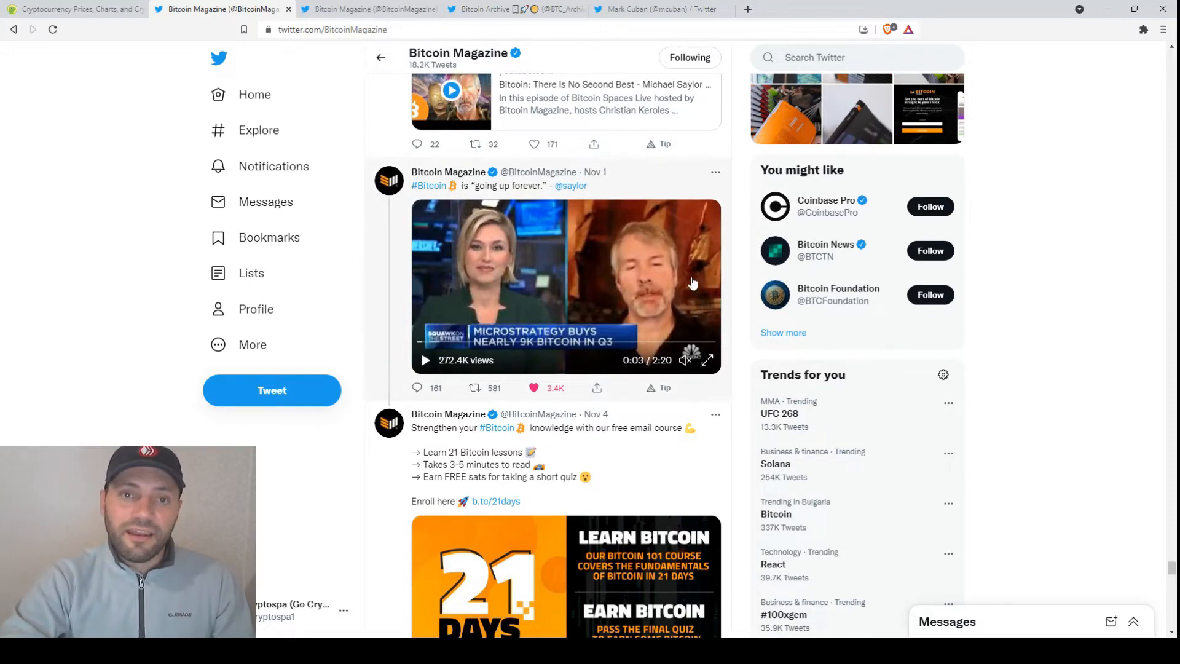
{"action": "mouse_move", "coordinate": [597, 196]}
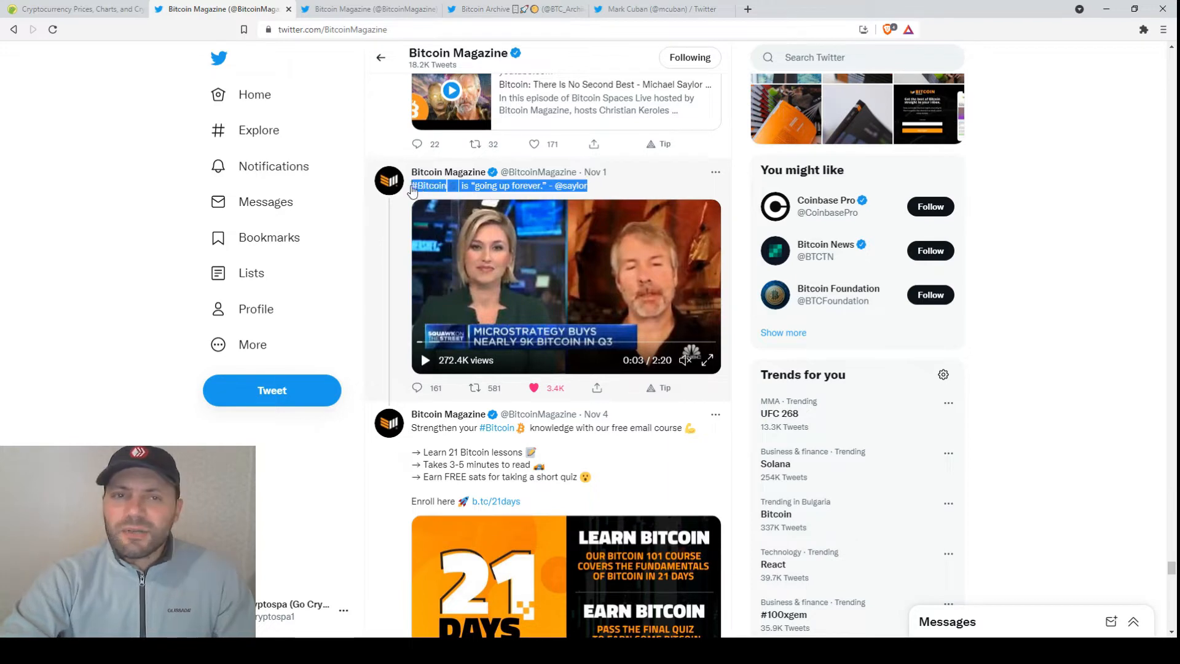
{"action": "mouse_move", "coordinate": [1159, 296]}
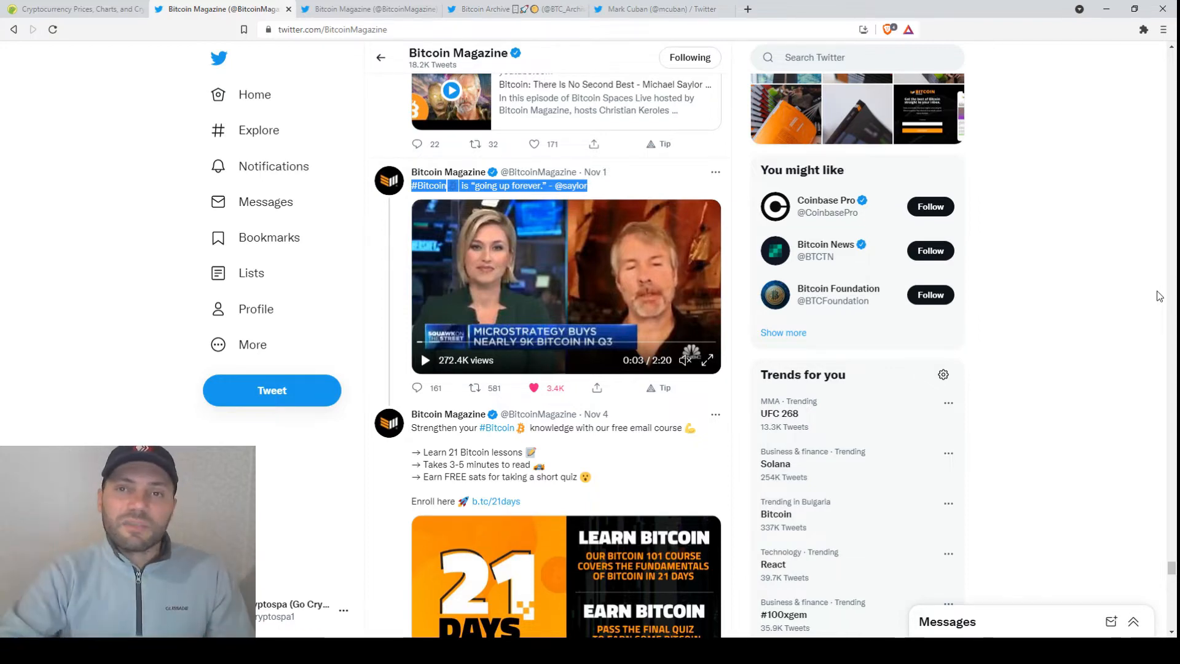
{"action": "left_click", "coordinate": [75, 10]}
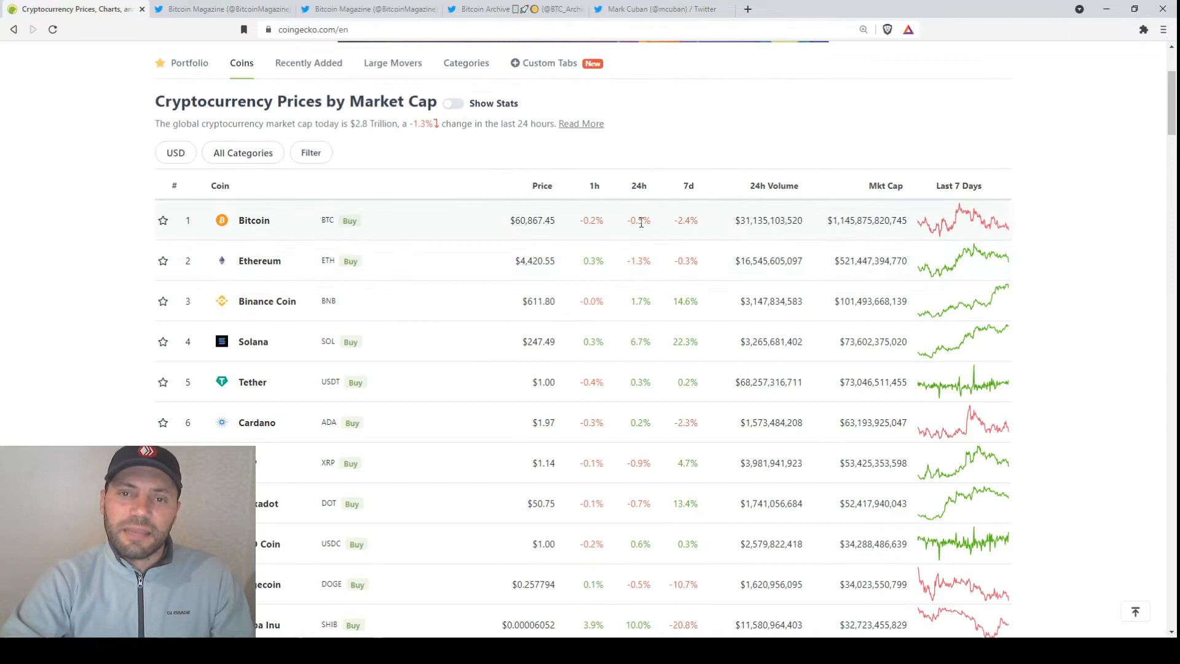
{"action": "mouse_move", "coordinate": [1083, 270]}
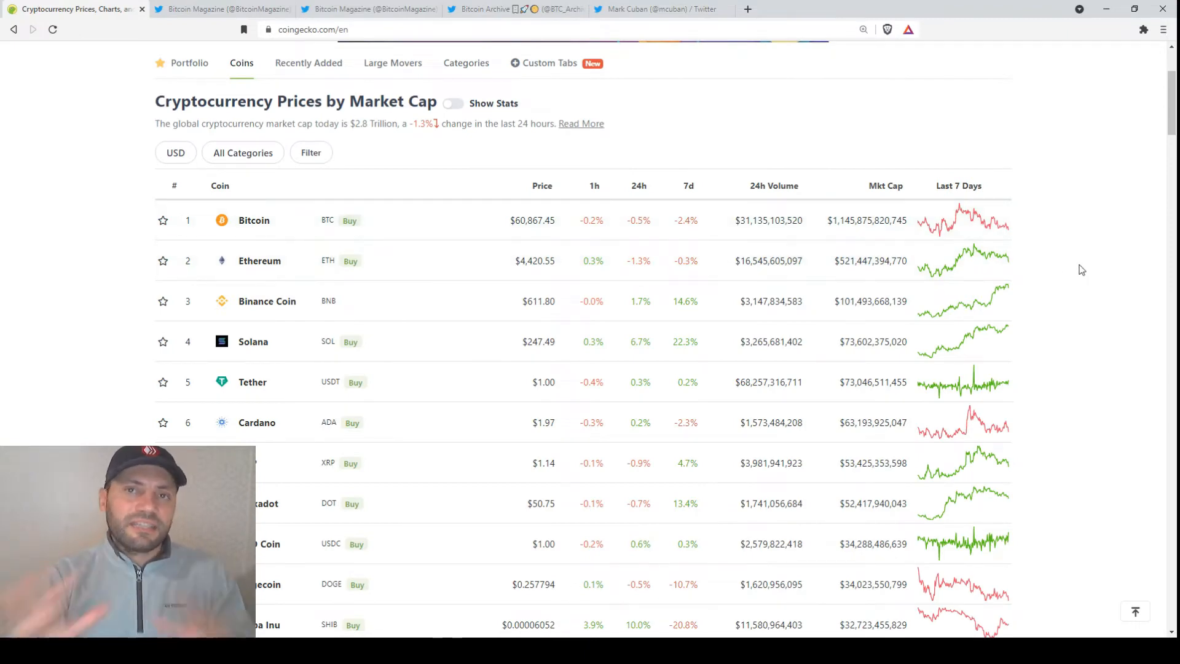
Show the Bitcoin Magazine tab with the Nov 4 NYC Mayor Bitcoin paychecks tweet.
{"action": "left_click", "coordinate": [219, 9]}
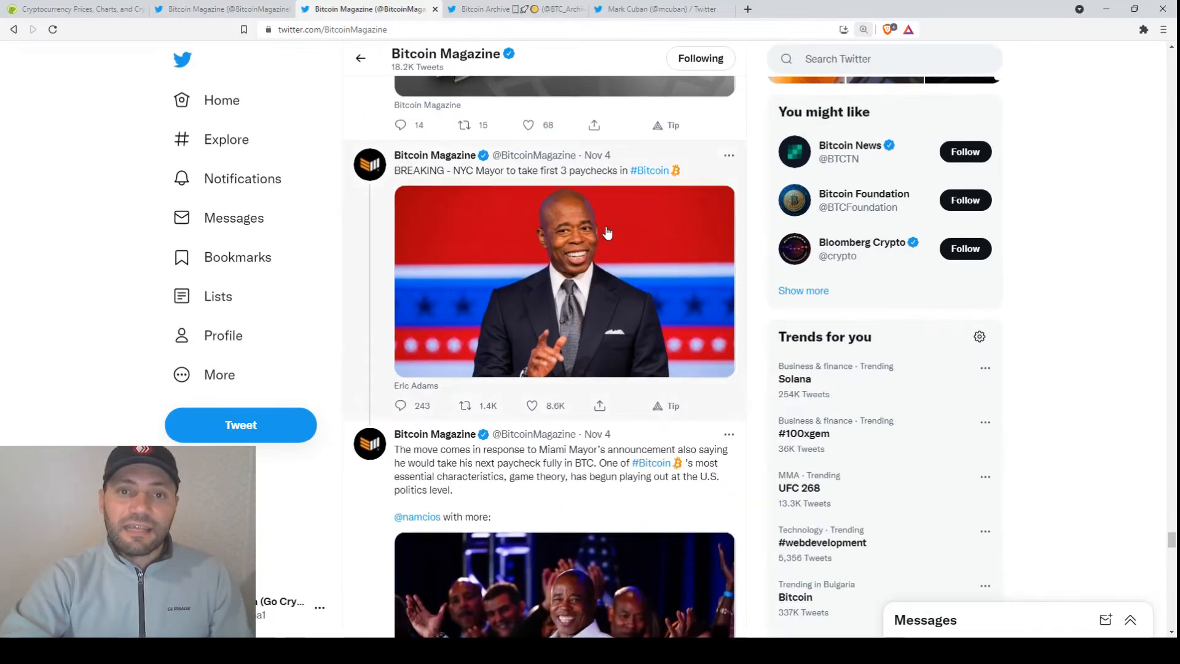
{"action": "mouse_move", "coordinate": [517, 183]}
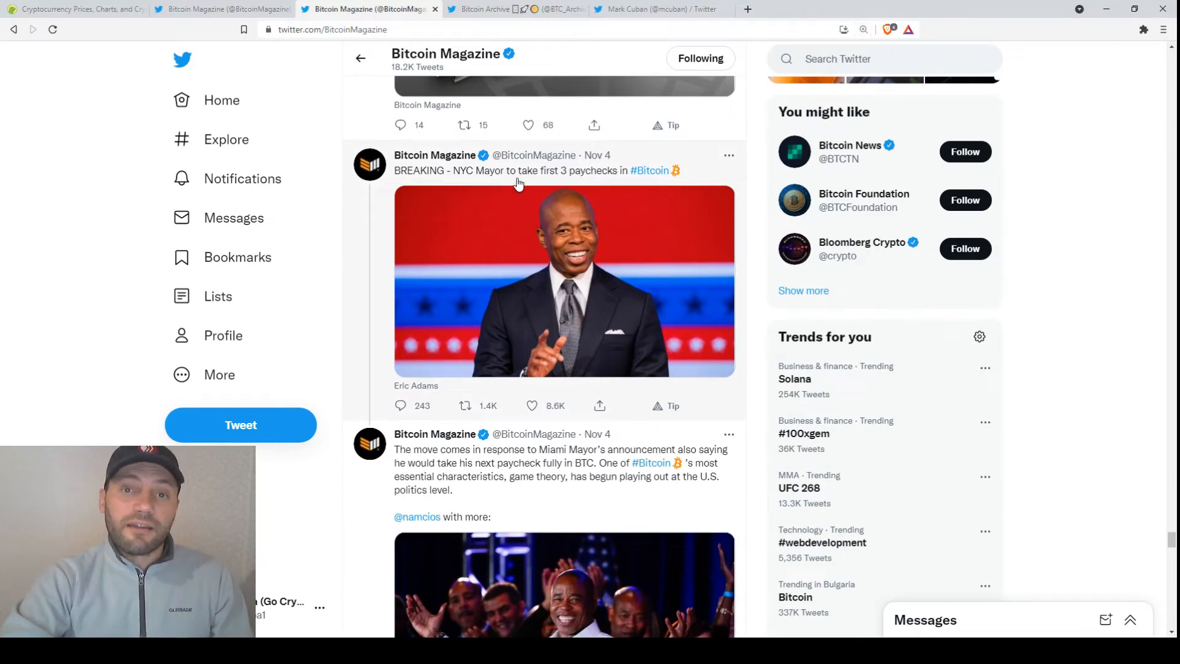
{"action": "mouse_move", "coordinate": [632, 179]}
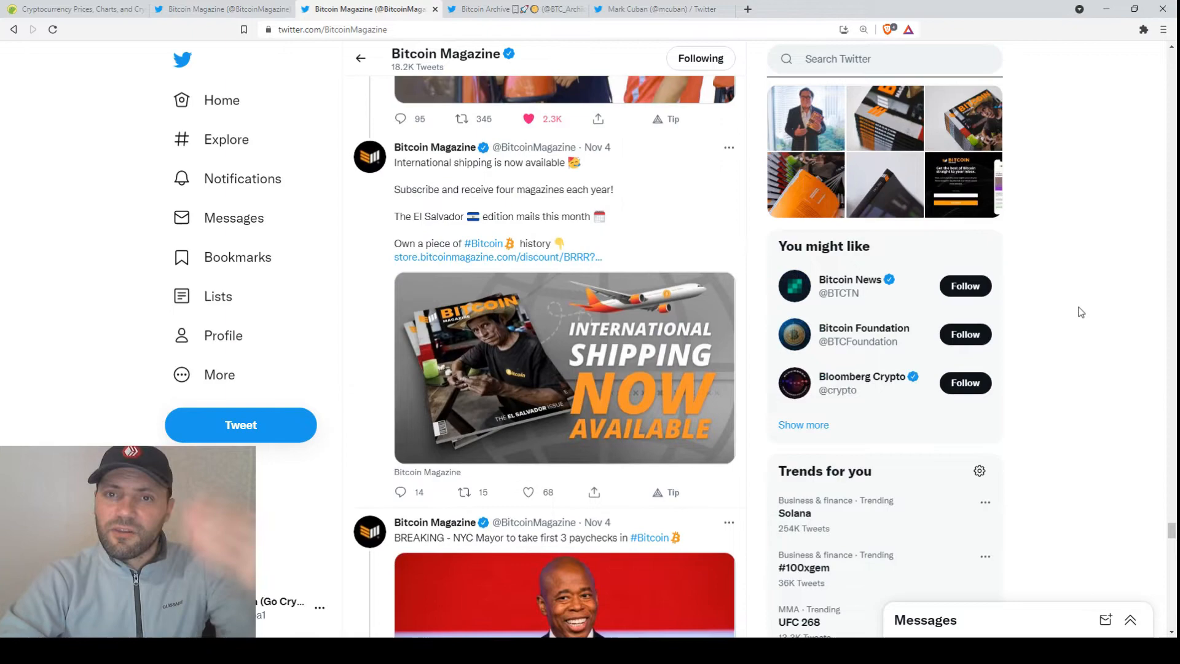
Scroll Bitcoin Magazine's mayor-salary tweets, then bring up Bitcoin Archive's four-mayors tweet.
{"action": "scroll", "scroll_direction": "down", "scroll_amount": 3}
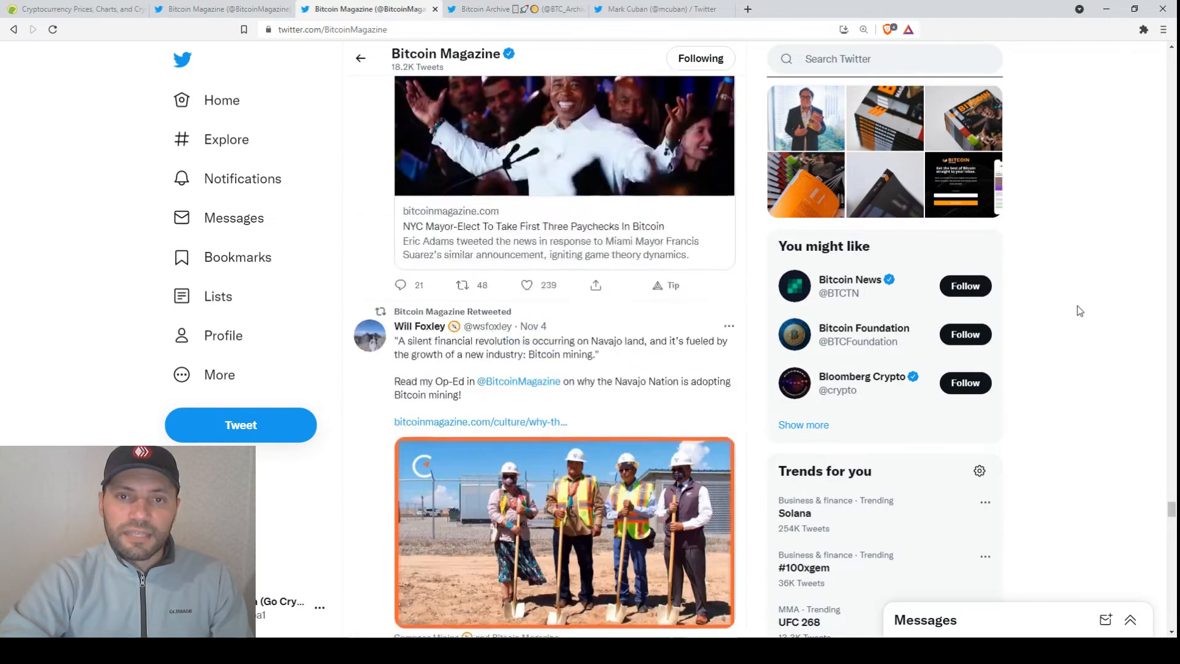
{"action": "scroll", "scroll_direction": "down", "scroll_amount": 3}
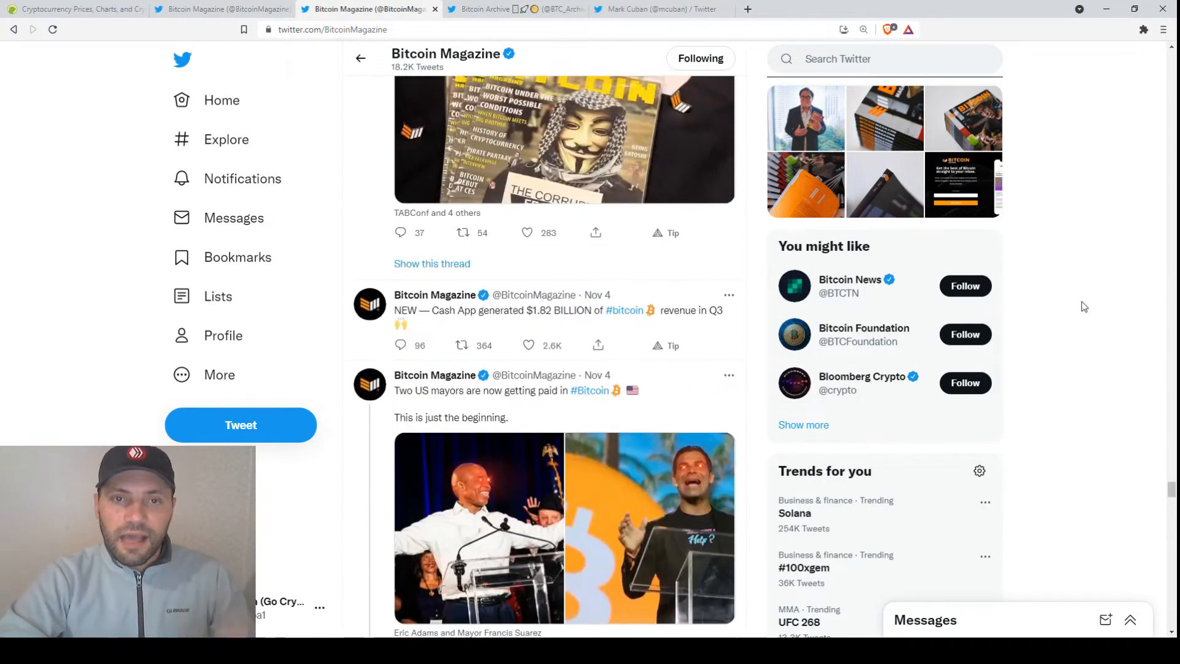
{"action": "scroll", "scroll_direction": "down", "scroll_amount": 3}
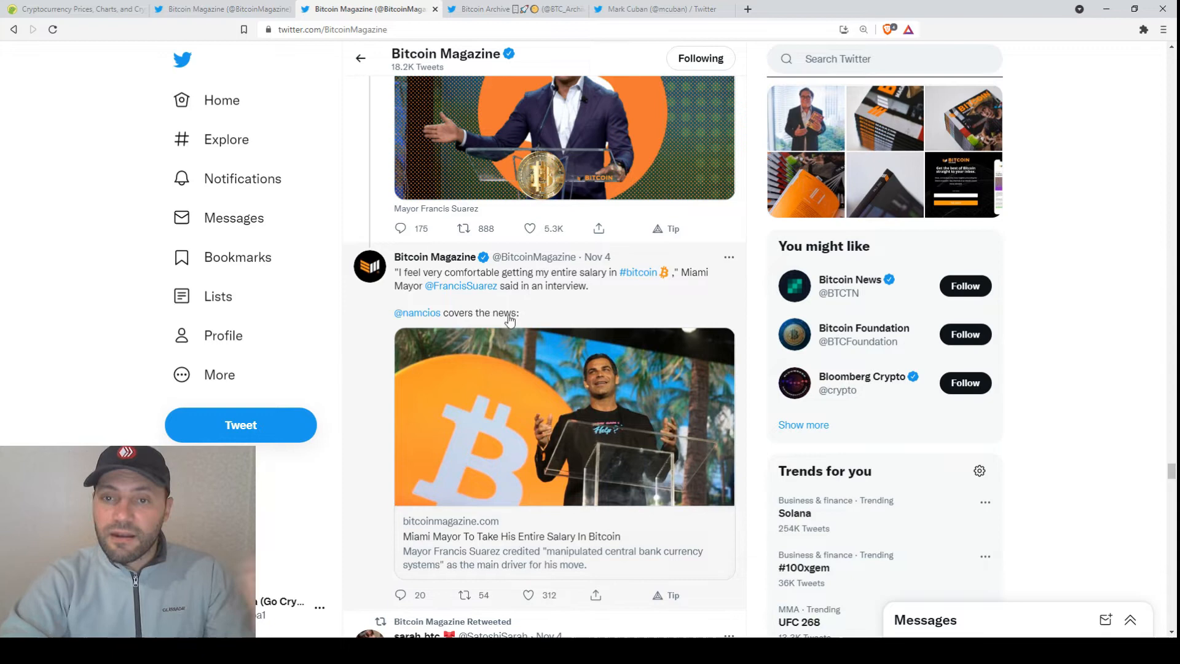
{"action": "mouse_move", "coordinate": [539, 292]}
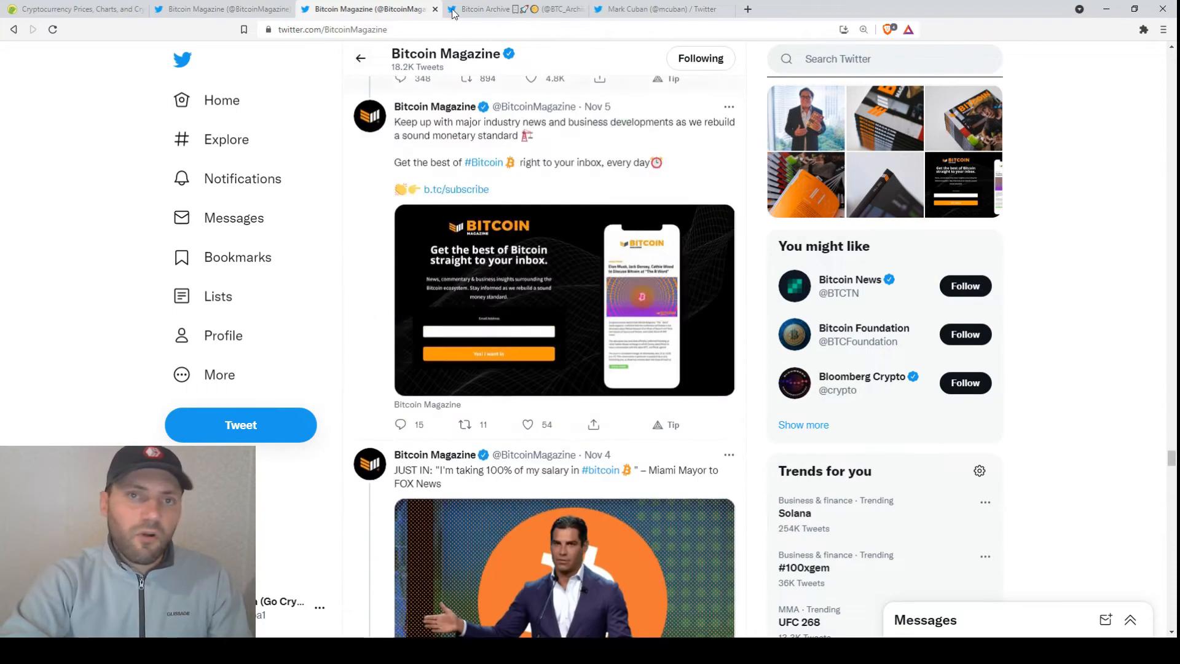
{"action": "left_click", "coordinate": [497, 10]}
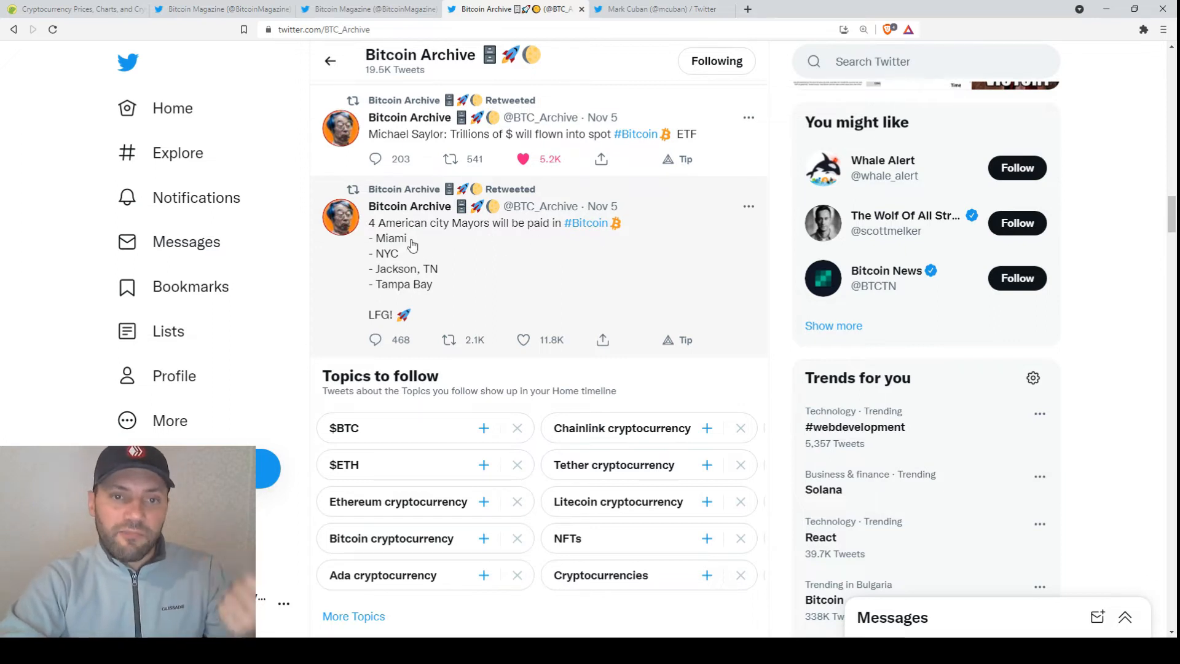
{"action": "mouse_move", "coordinate": [455, 292]}
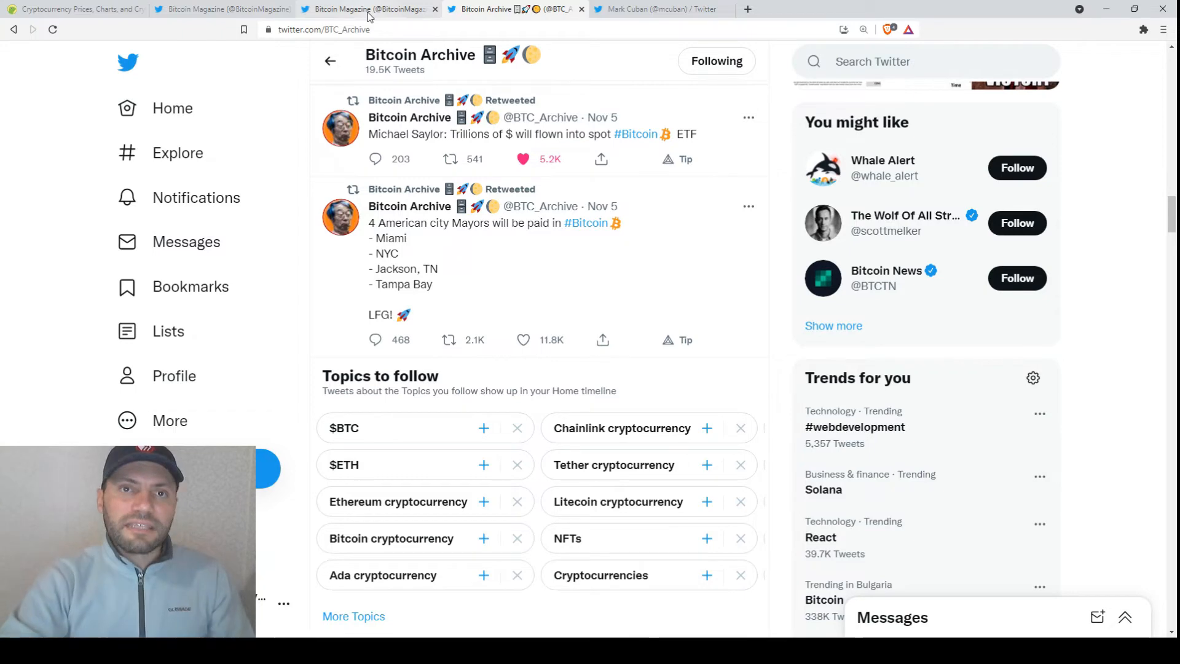
Scroll Bitcoin Magazine's feed down to the Brazilian workers' Bitcoin pay draft bill tweet.
{"action": "left_click", "coordinate": [369, 9]}
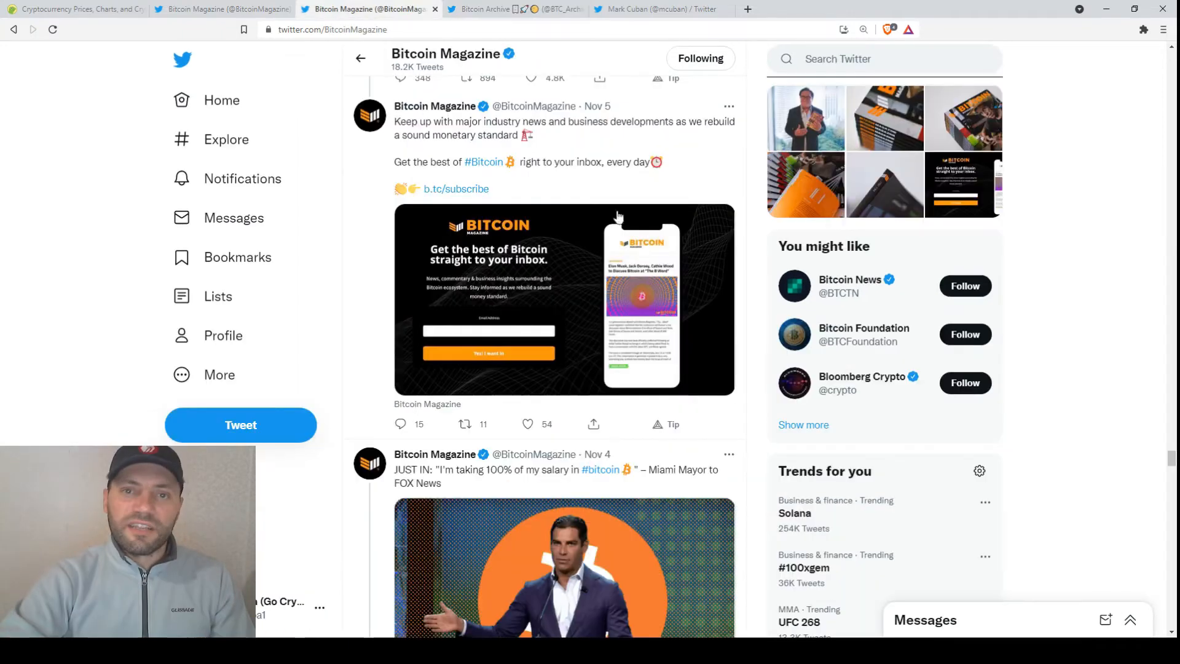
{"action": "scroll", "scroll_direction": "down", "scroll_amount": 3}
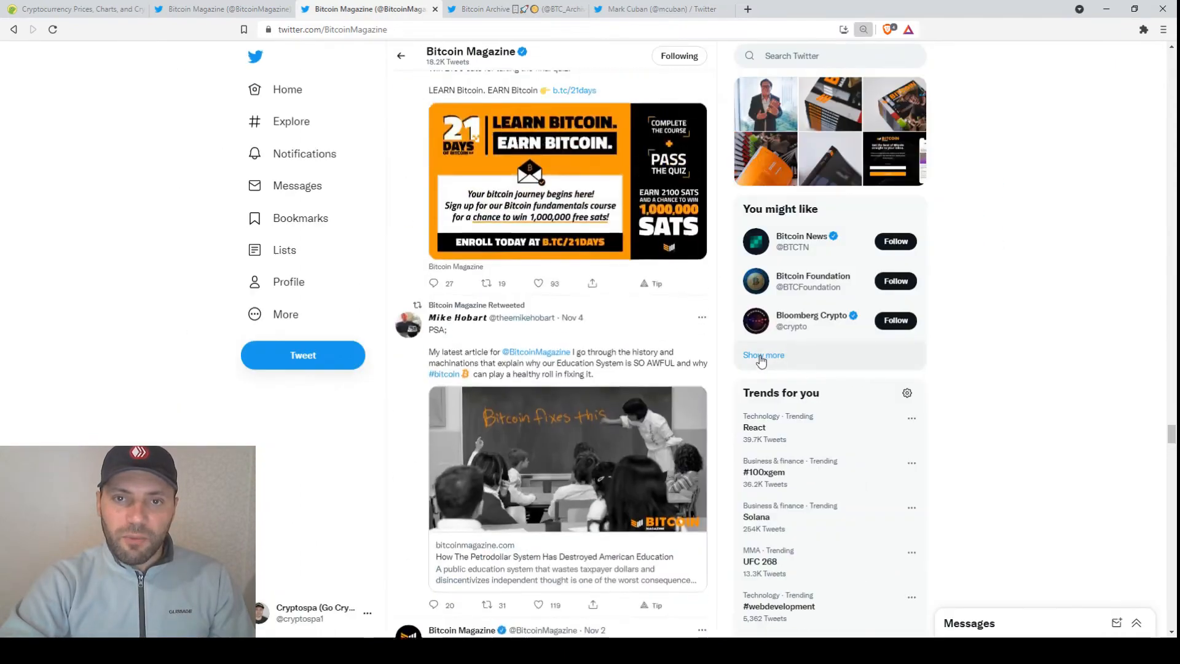
{"action": "scroll", "scroll_direction": "down", "scroll_amount": 3}
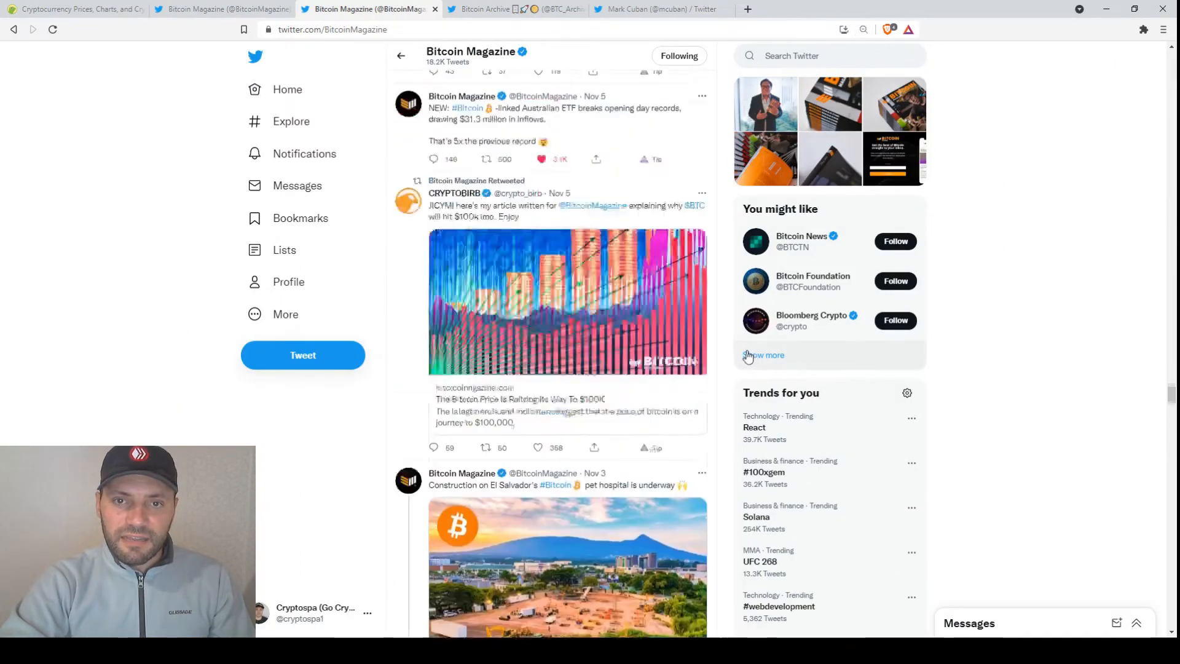
{"action": "scroll", "scroll_direction": "down", "scroll_amount": 3}
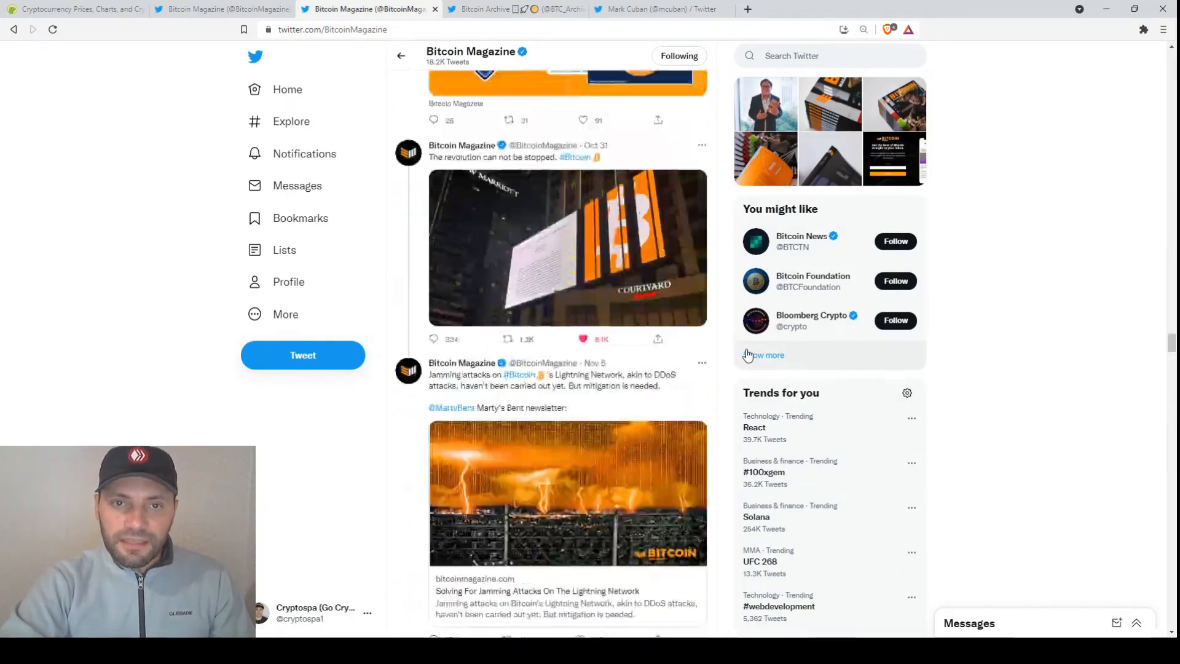
{"action": "scroll", "scroll_direction": "down", "scroll_amount": 3}
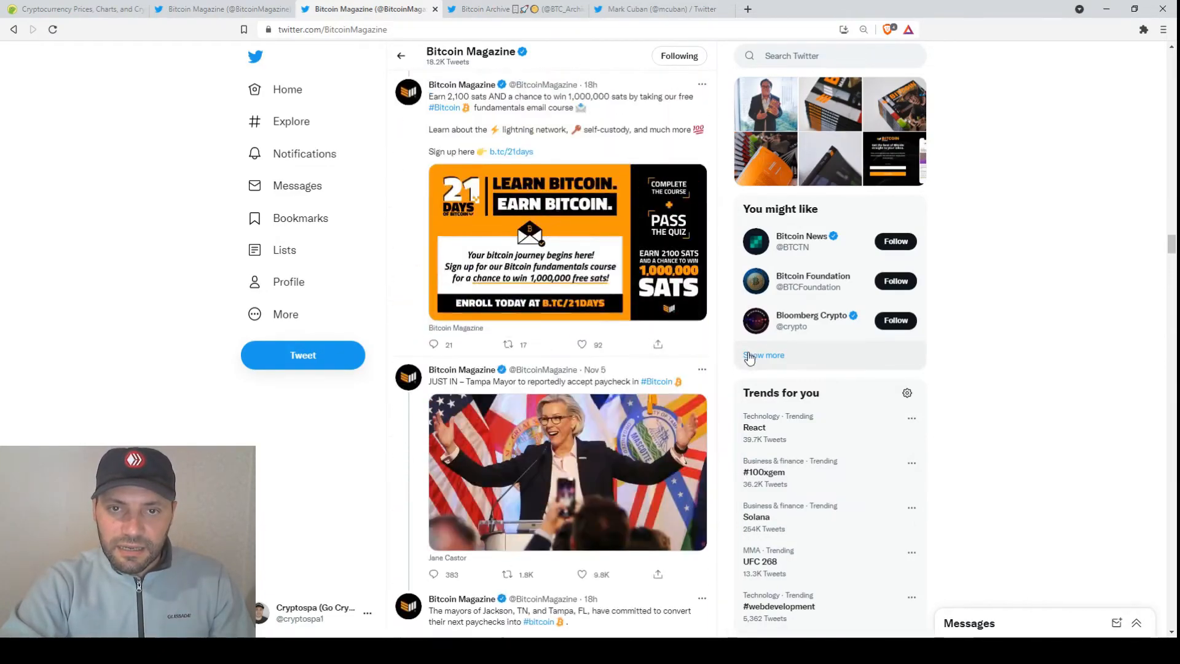
{"action": "scroll", "scroll_direction": "down", "scroll_amount": 3}
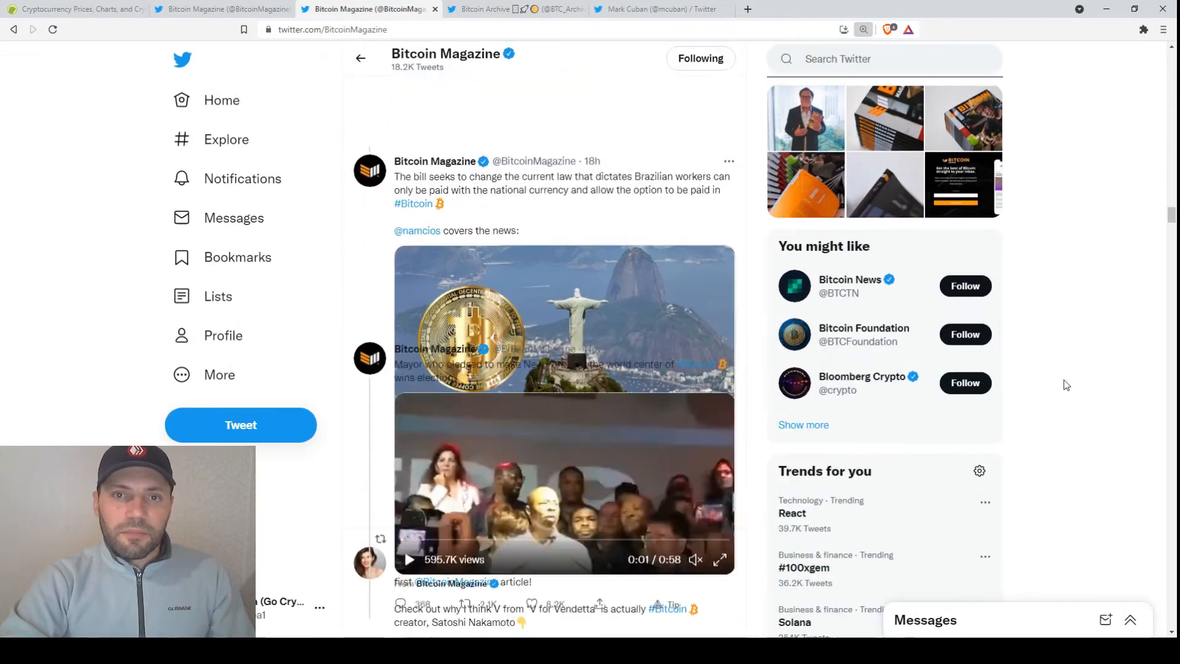
{"action": "scroll", "scroll_direction": "down", "scroll_amount": 3}
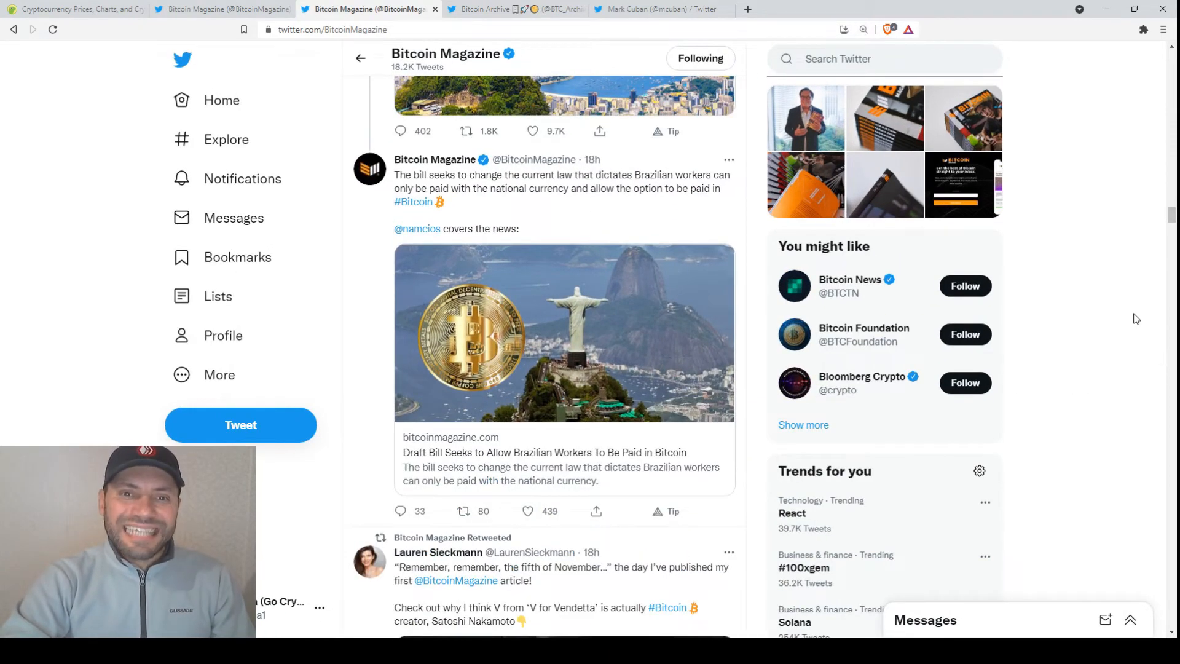
{"action": "scroll", "scroll_direction": "down", "scroll_amount": 3}
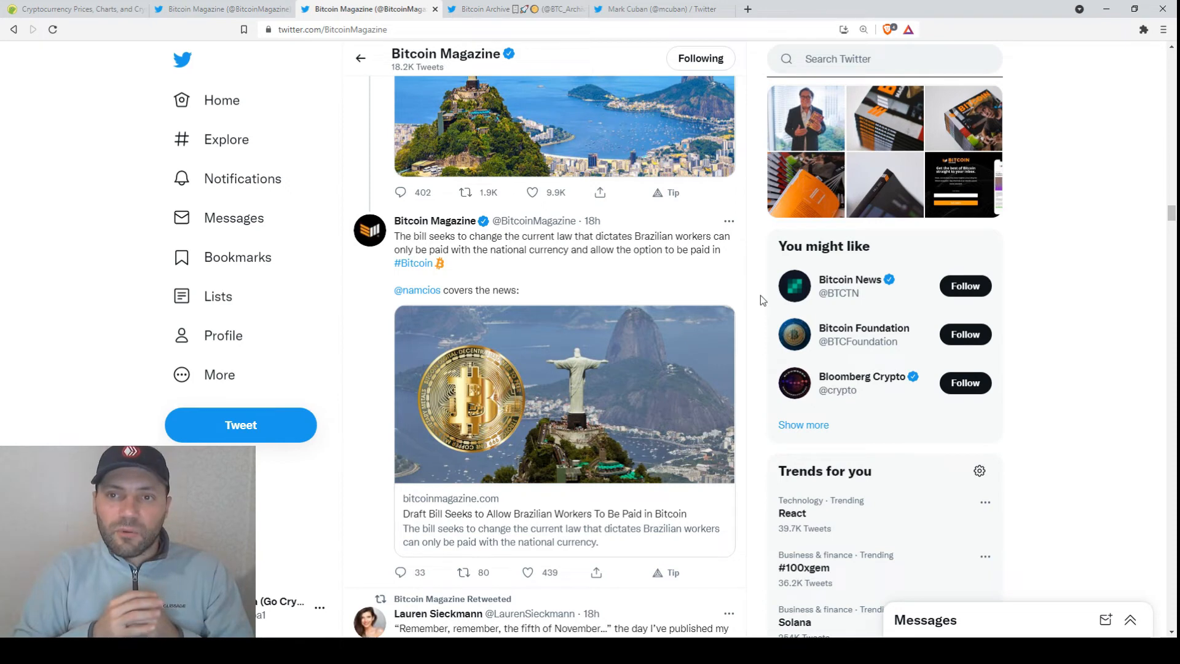
{"action": "mouse_move", "coordinate": [669, 58]}
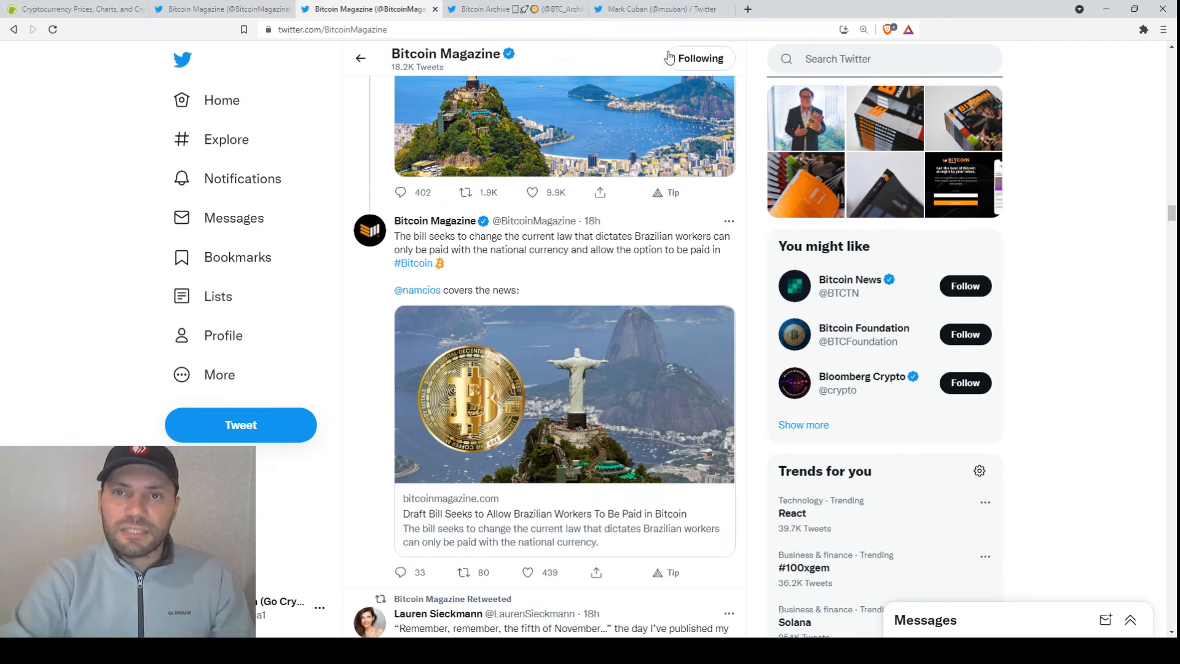
Read Mark Cuban's Nov 3 tweet on Americans quitting jobs over crypto, then CoinGecko.
{"action": "left_click", "coordinate": [663, 9]}
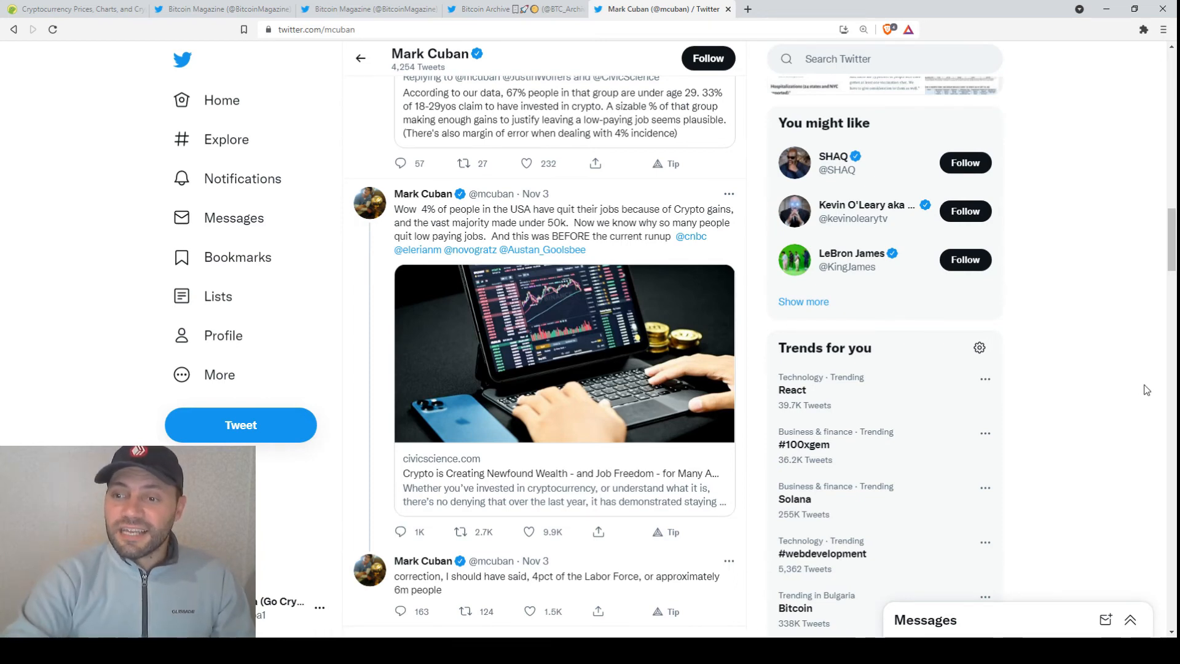
{"action": "left_click", "coordinate": [75, 9]}
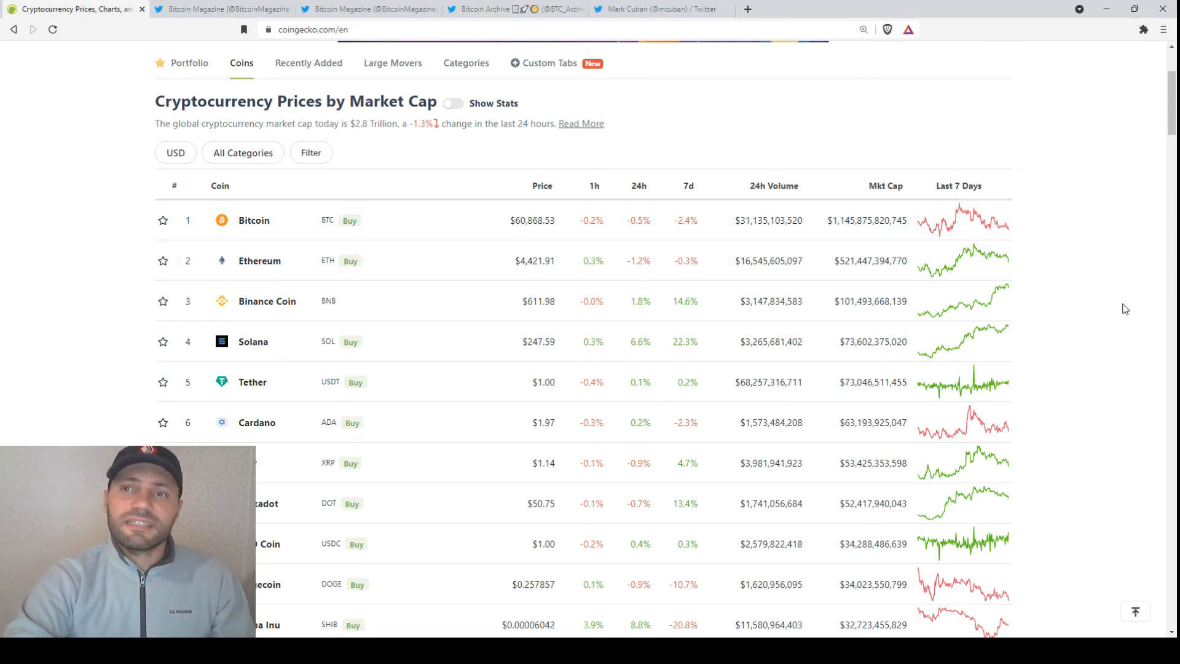
{"action": "mouse_move", "coordinate": [1114, 309]}
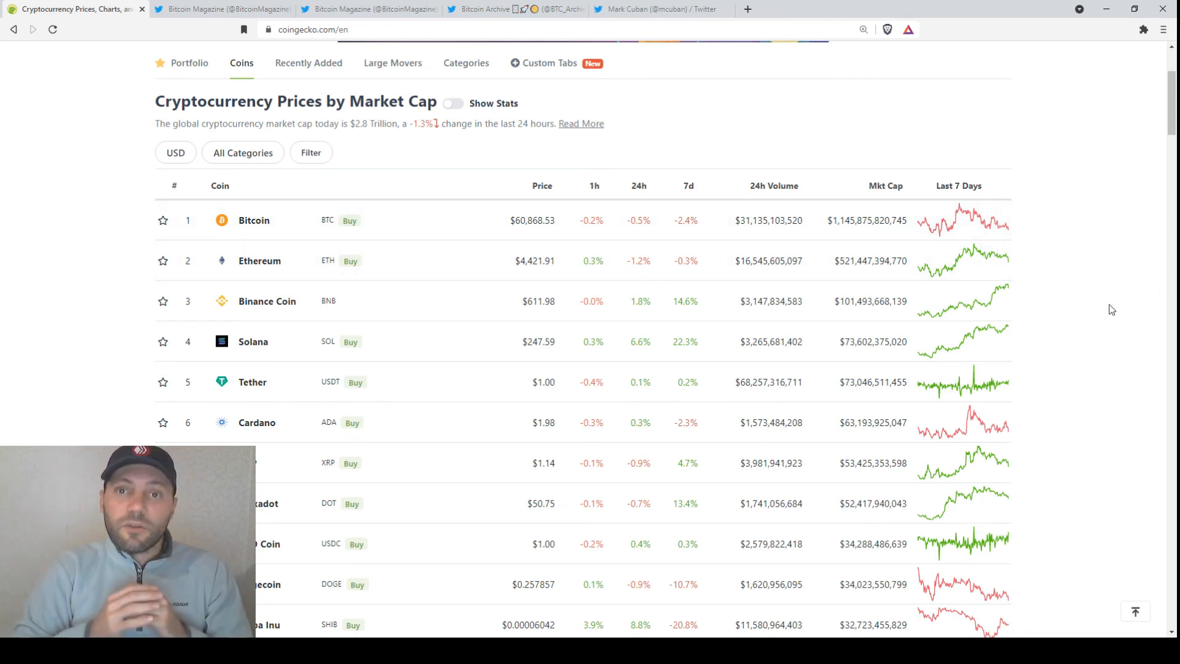
Scroll Bitcoin Magazine's feed back to the Nov 1 Saylor 'going up forever' video tweet.
{"action": "left_click", "coordinate": [219, 9]}
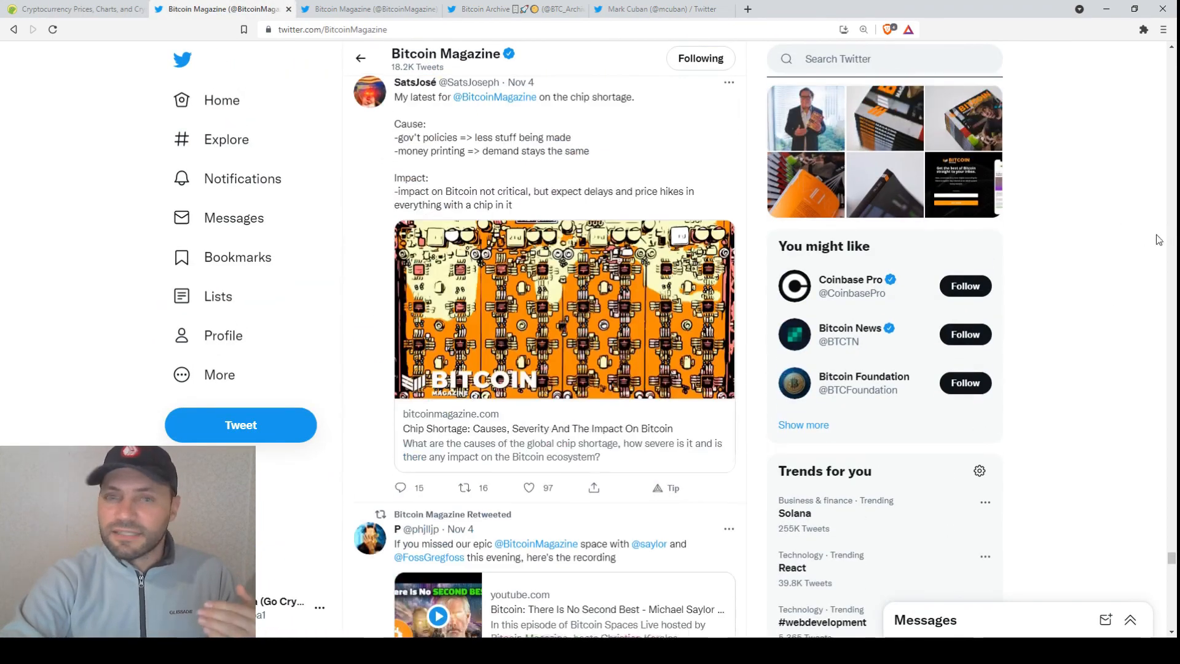
{"action": "scroll", "scroll_direction": "down", "scroll_amount": 3}
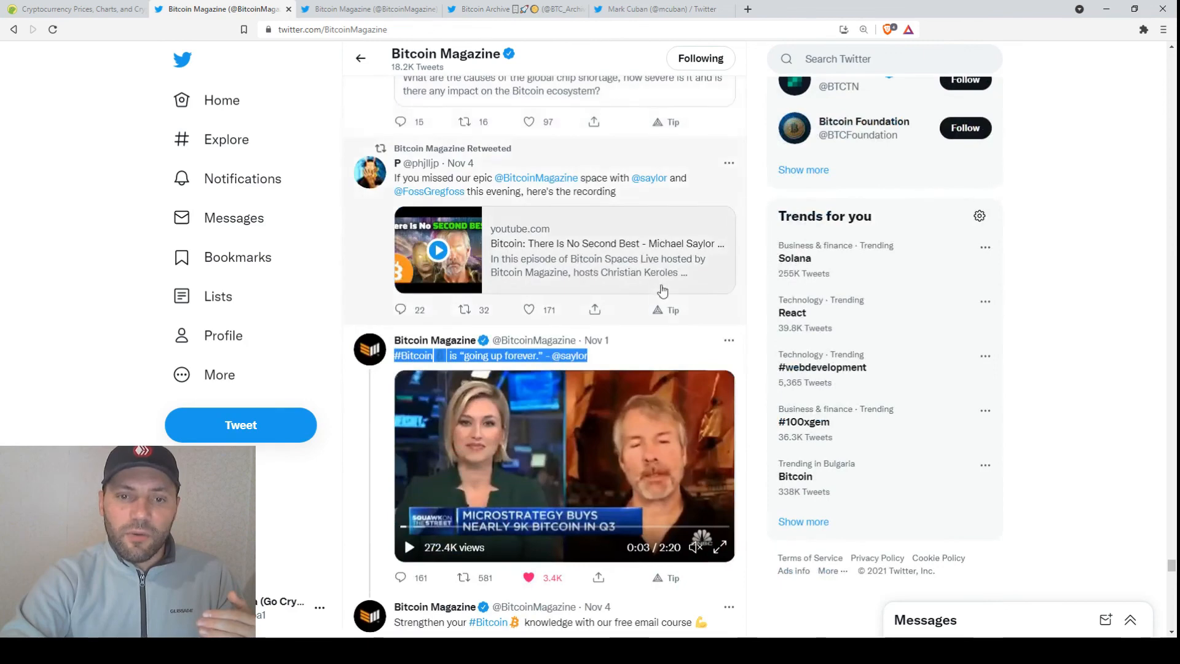
{"action": "scroll", "scroll_direction": "down", "scroll_amount": 3}
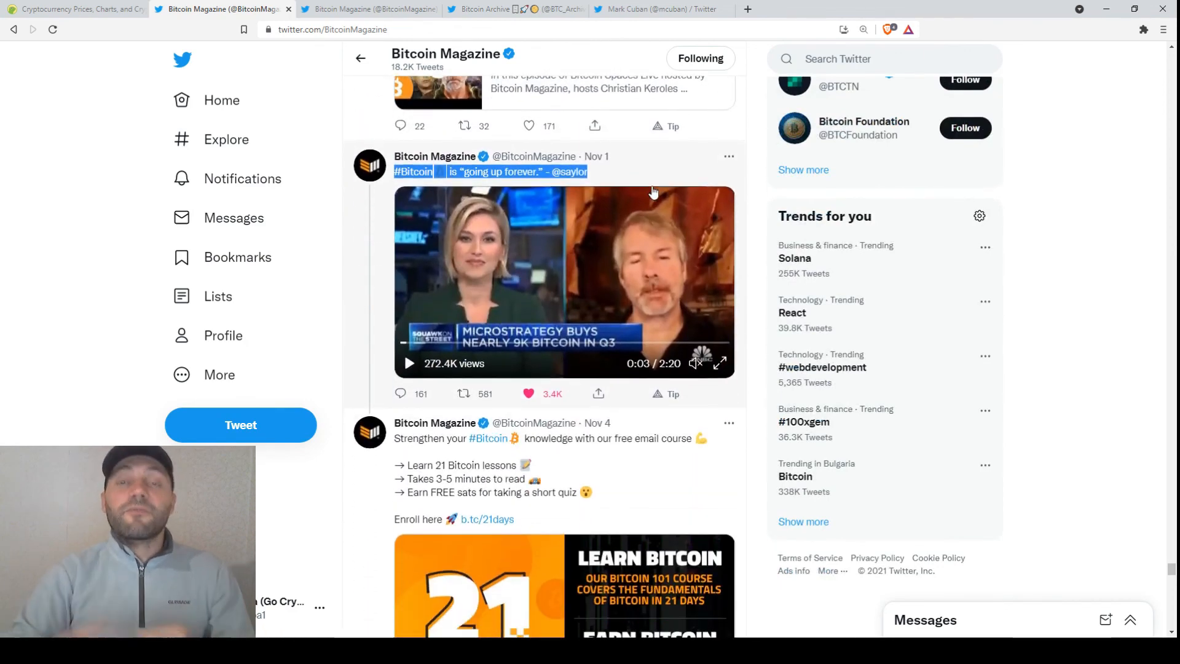